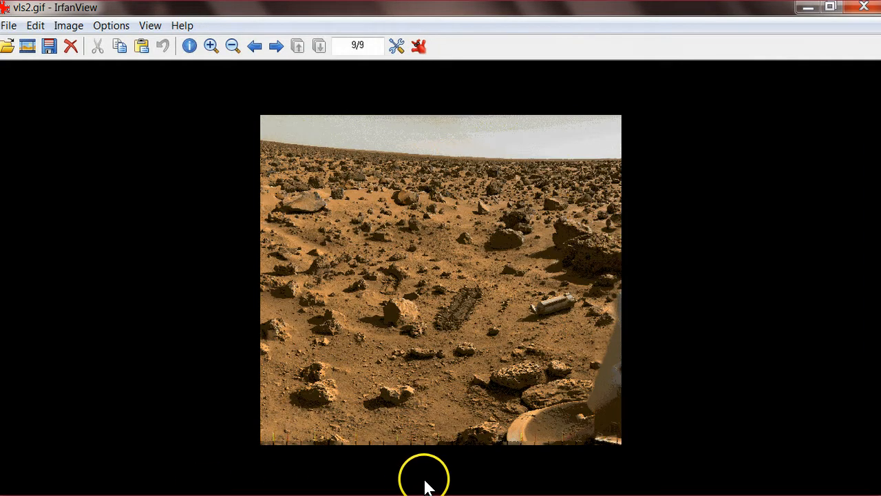
pyautogui.moveTo(451, 468)
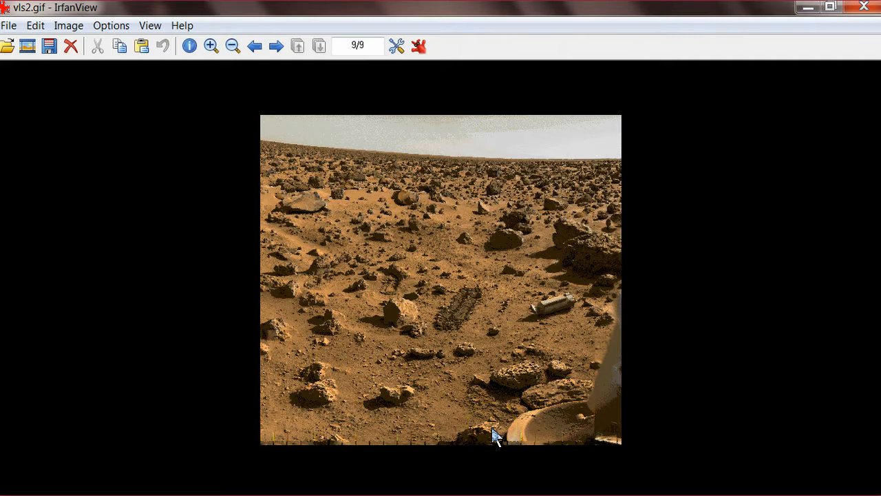
pyautogui.moveTo(503, 410)
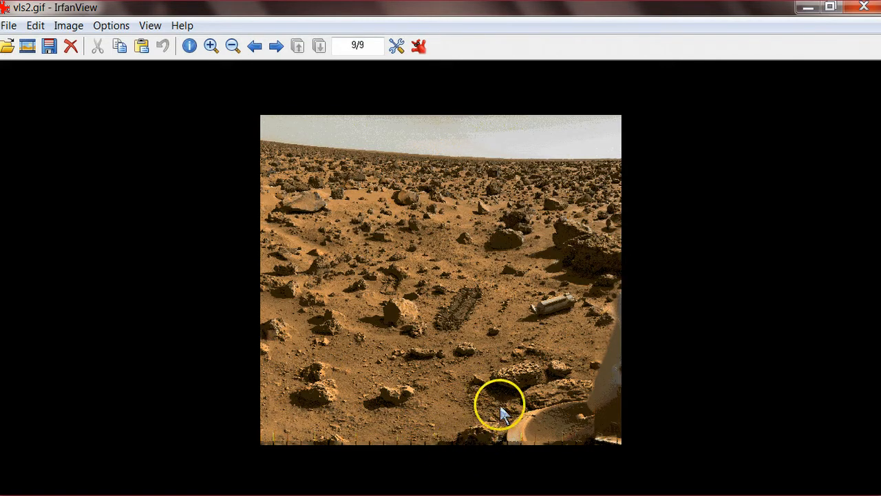
pyautogui.moveTo(529, 337)
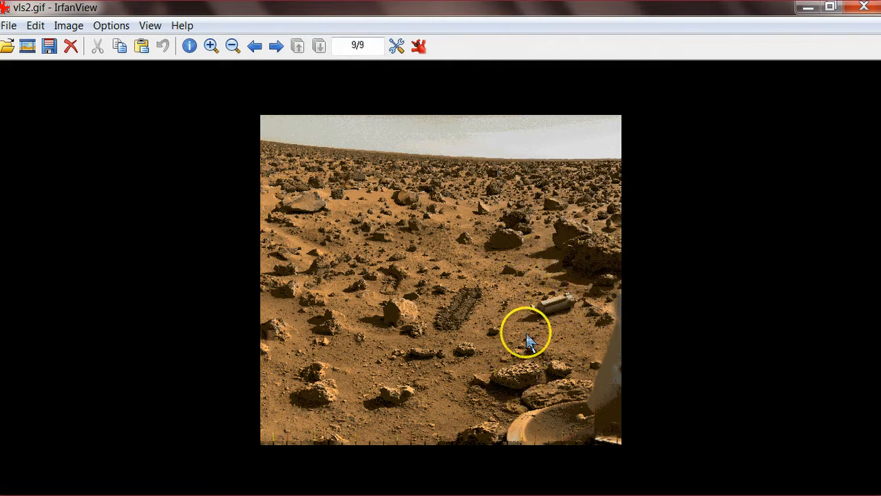
pyautogui.moveTo(502, 344)
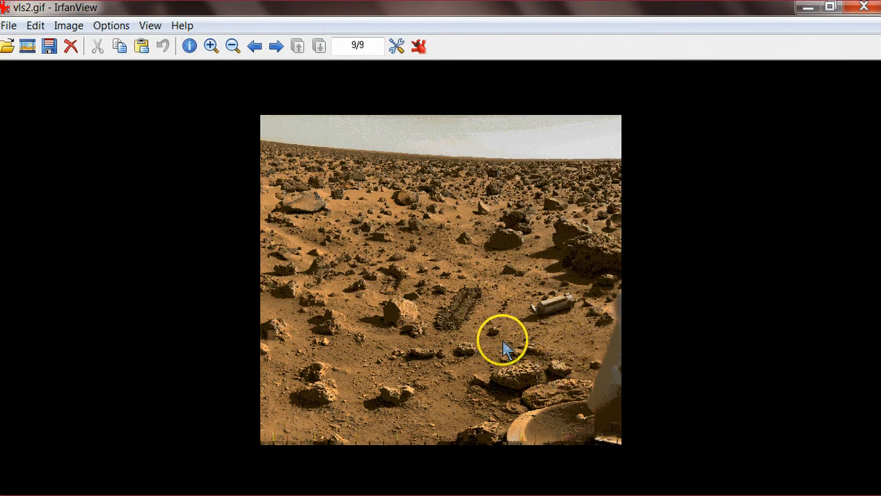
pyautogui.moveTo(565, 360)
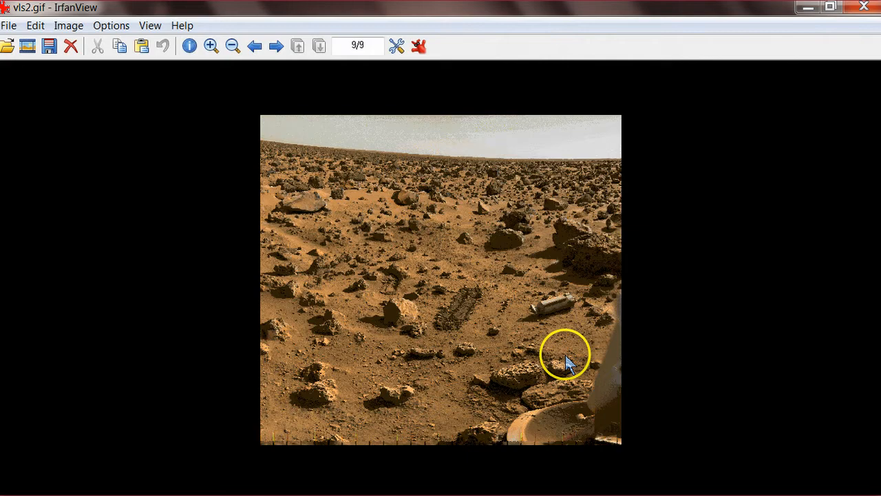
# - Zoom in twice so the dug trench and pale cylindrical object fill the frame
pyautogui.click(212, 46)
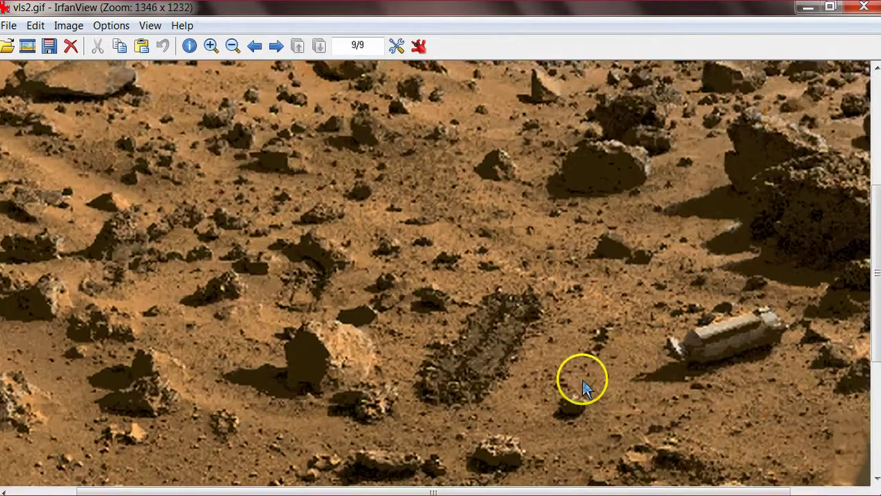
pyautogui.click(212, 45)
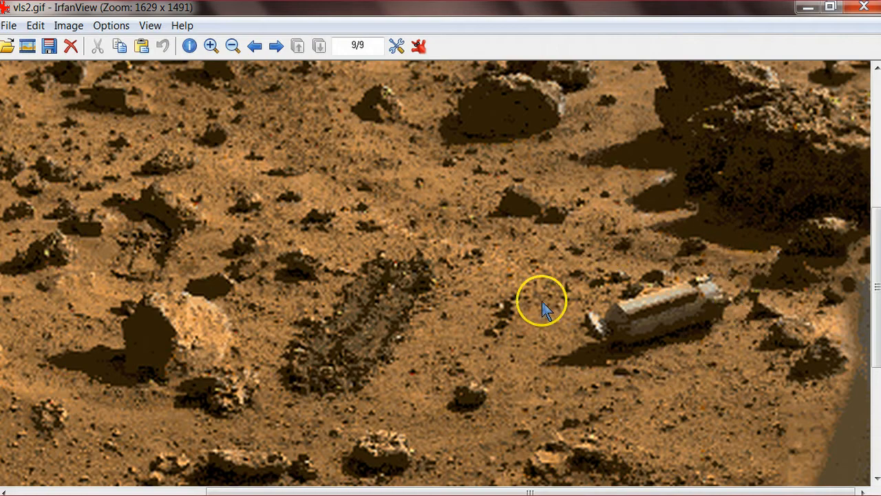
pyautogui.moveTo(750, 278)
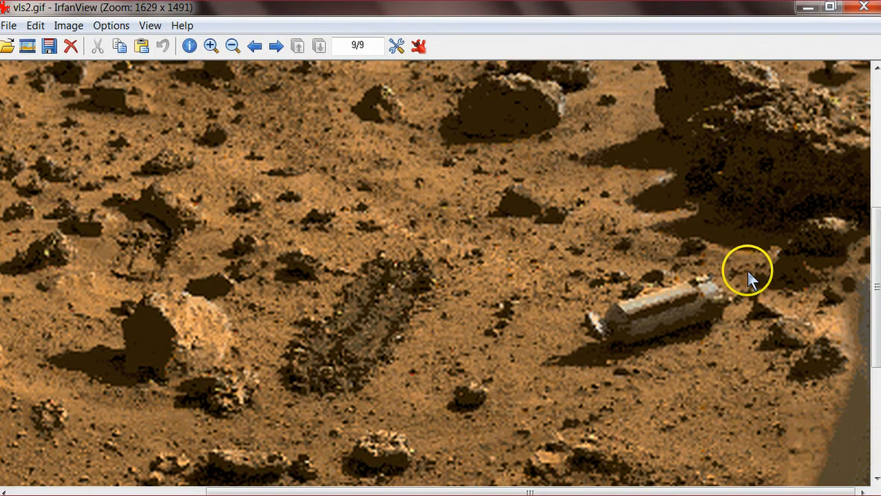
pyautogui.moveTo(732, 361)
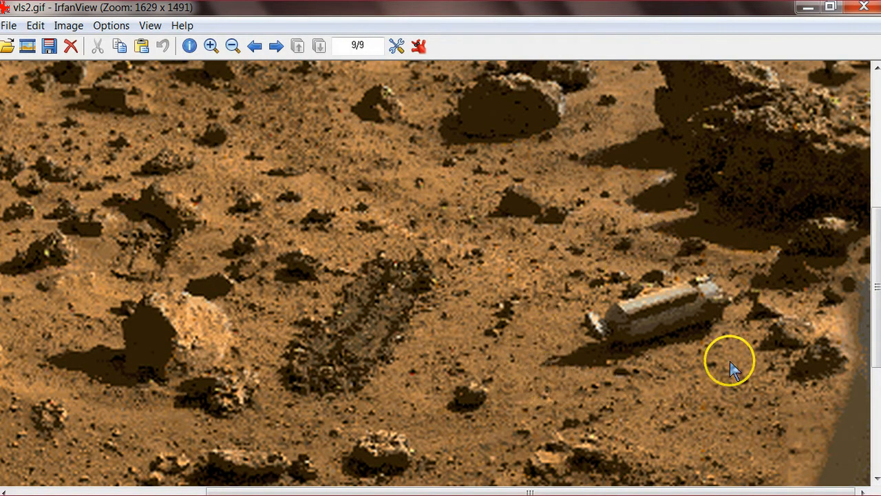
pyautogui.moveTo(509, 375)
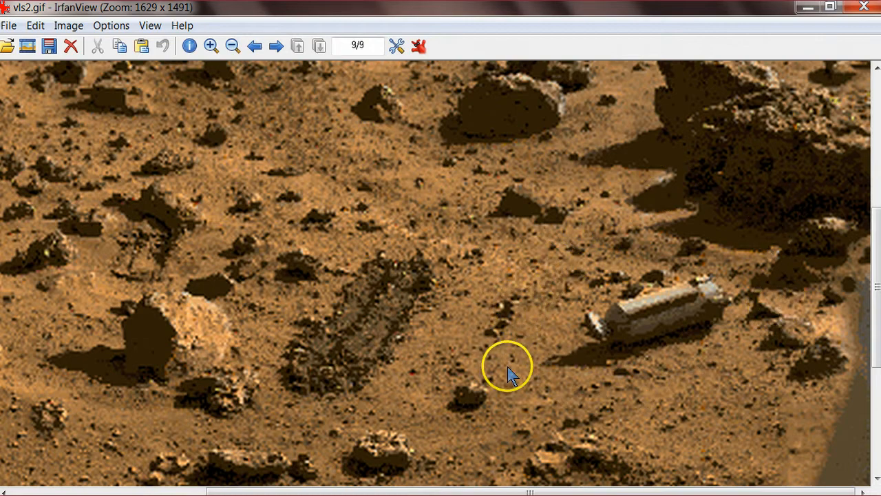
pyautogui.moveTo(672, 399)
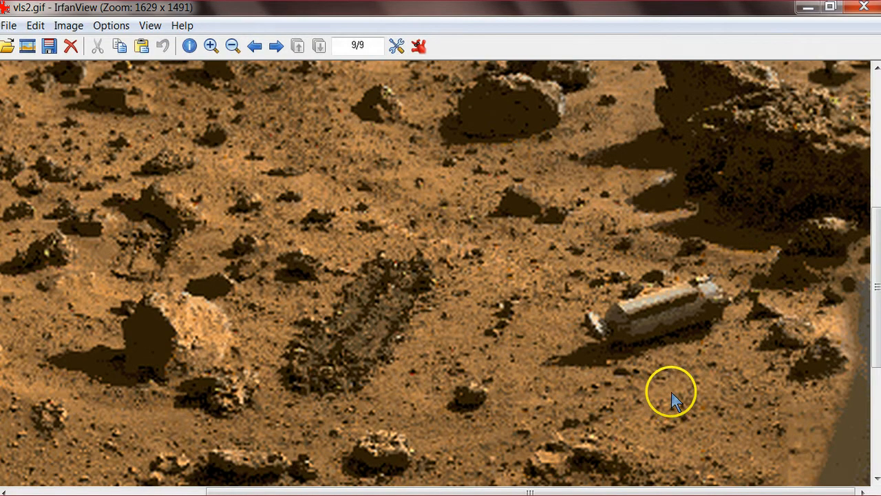
pyautogui.moveTo(763, 366)
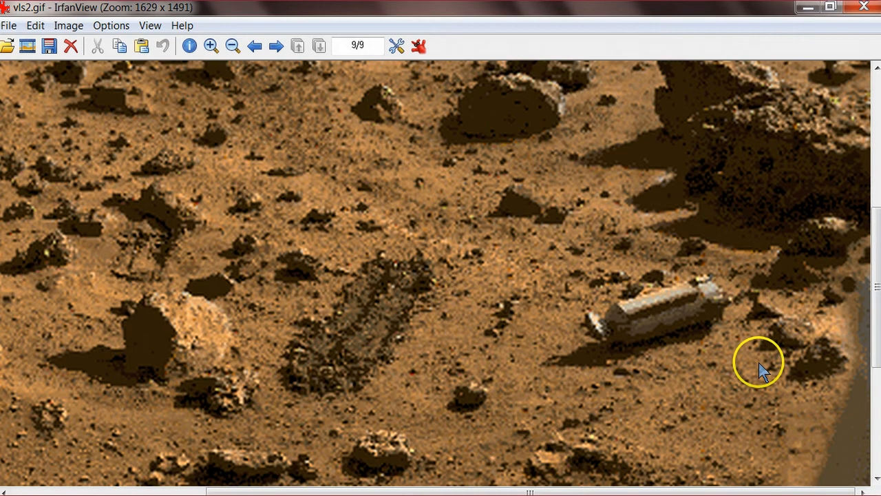
pyautogui.moveTo(680, 353)
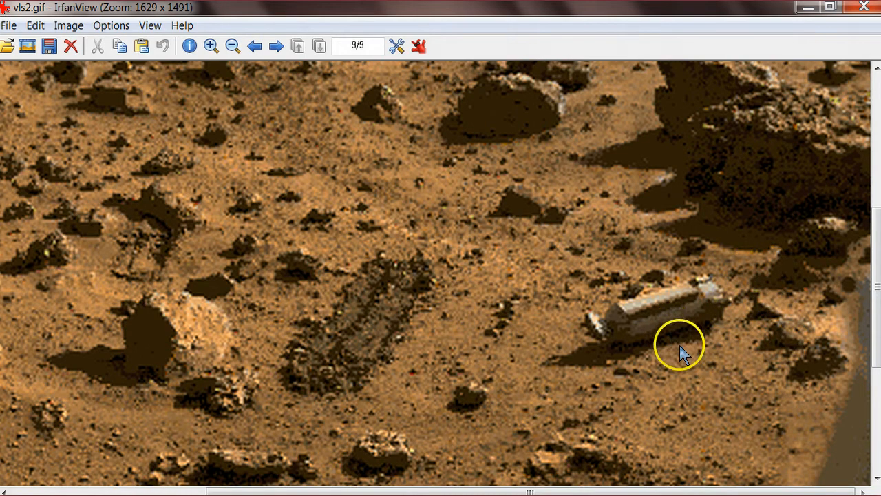
pyautogui.moveTo(686, 352)
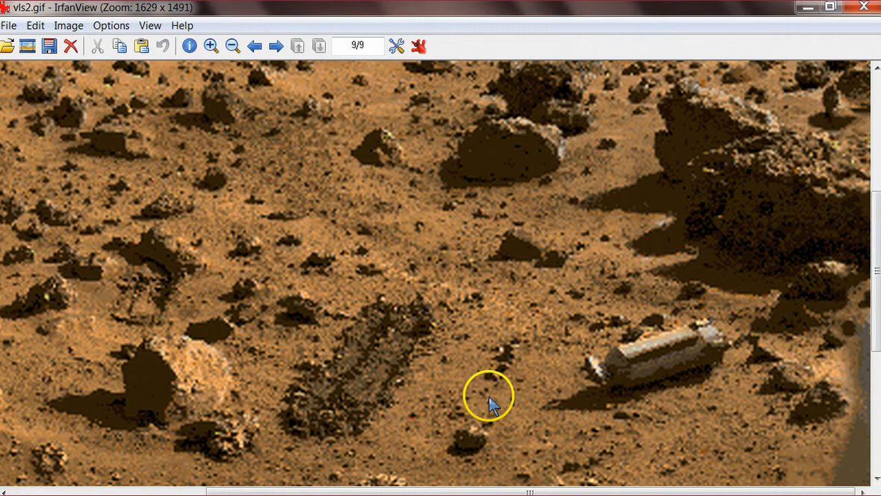
pyautogui.moveTo(488, 382)
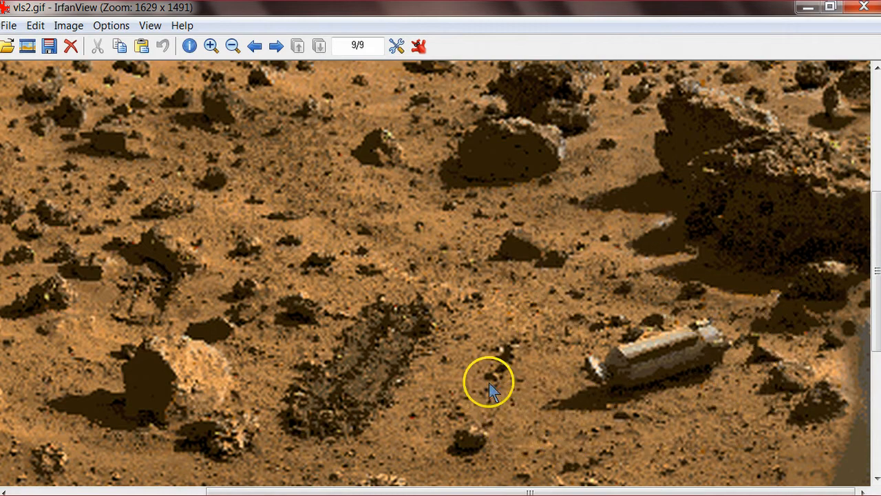
# - Select a rectangle around the cylinder and apply Contrast 44, Gamma 1.58 to that region only
pyautogui.moveTo(489, 383); pyautogui.dragTo(772, 416)
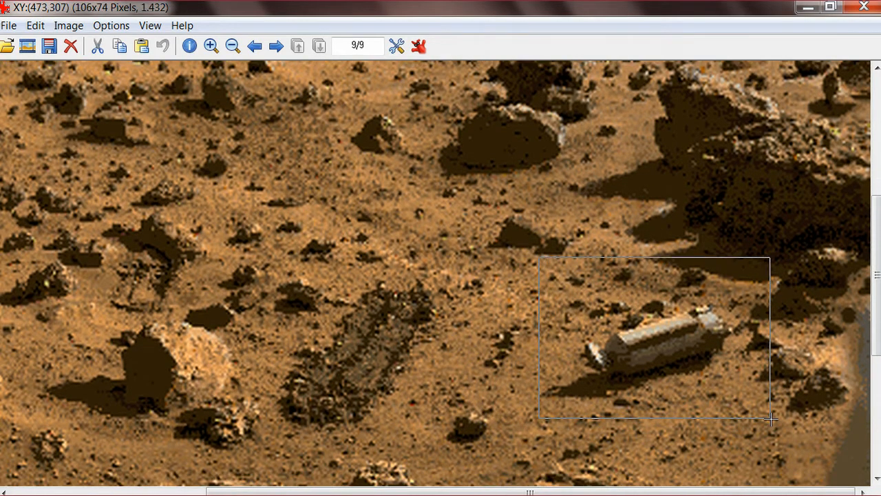
pyautogui.click(69, 24)
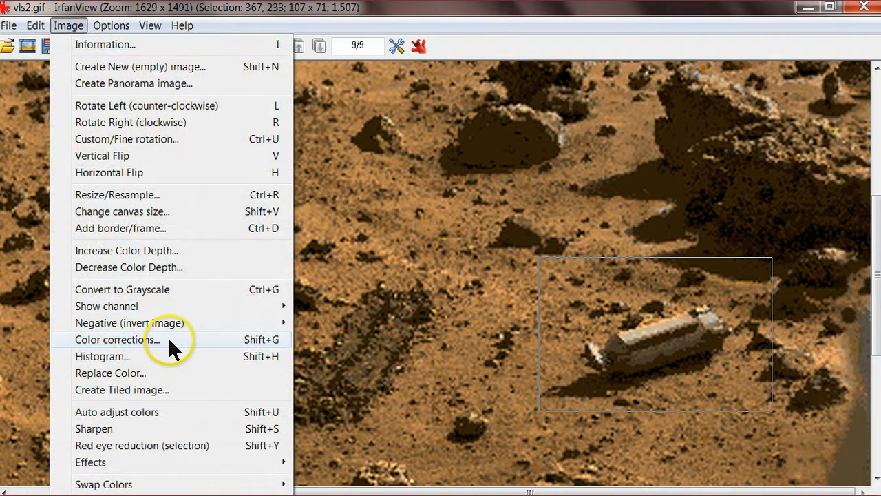
pyautogui.click(116, 338)
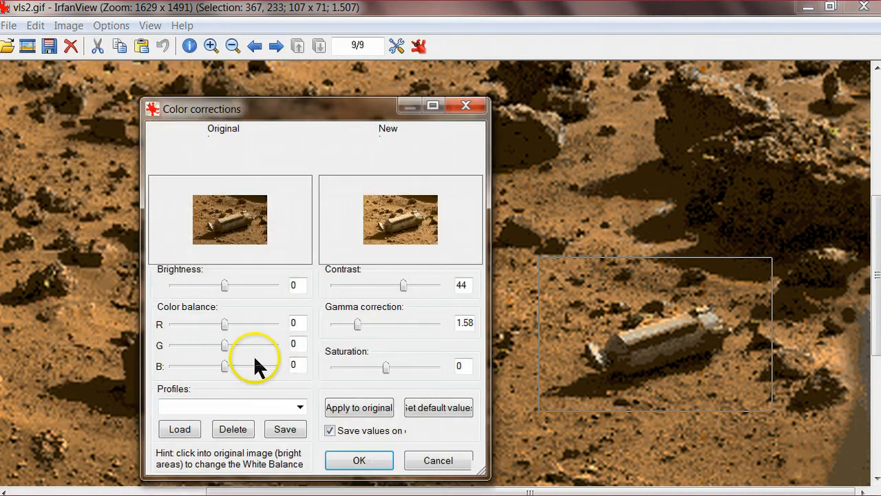
pyautogui.click(358, 407)
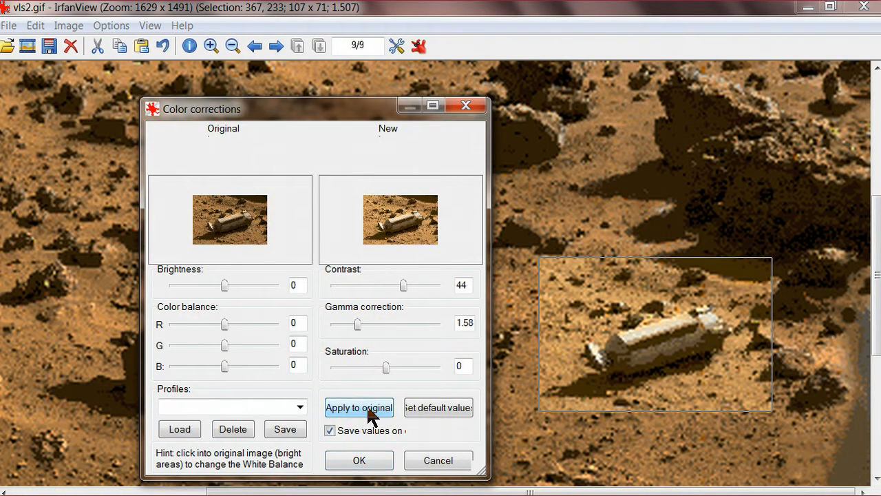
pyautogui.click(358, 407)
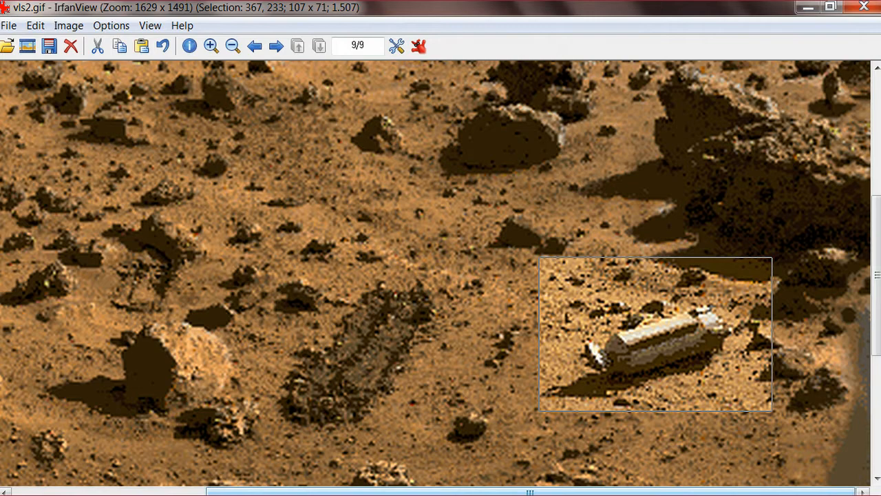
pyautogui.moveTo(713, 372)
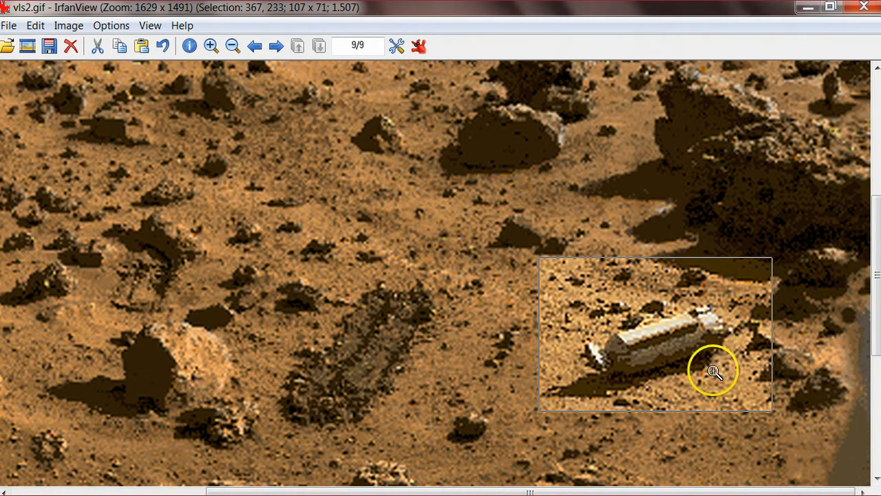